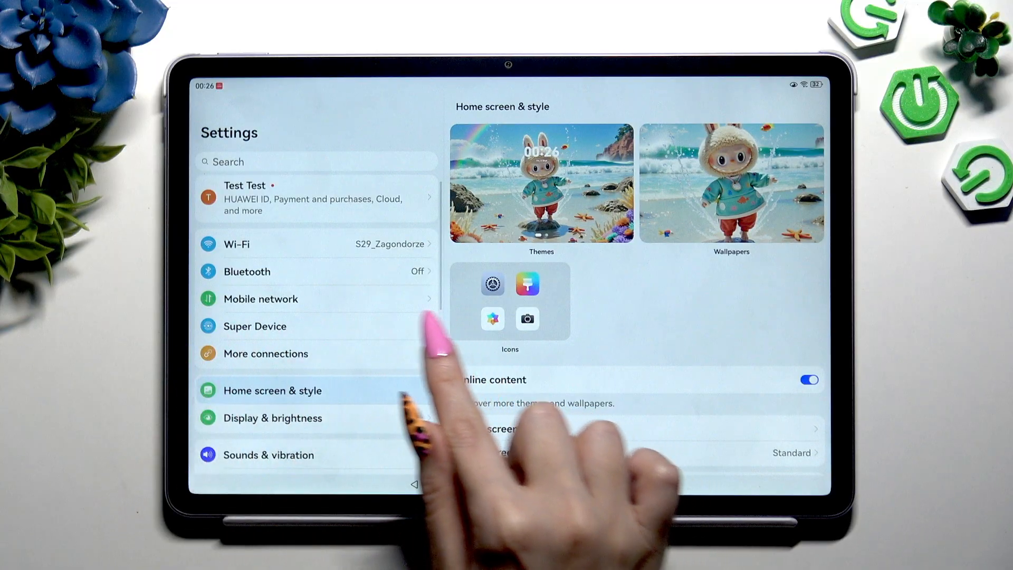
Open More connections to reach Default Print Service showing the HP Color LaserJet Pro M478f-9f
{"action": "left_click", "coordinate": [265, 354]}
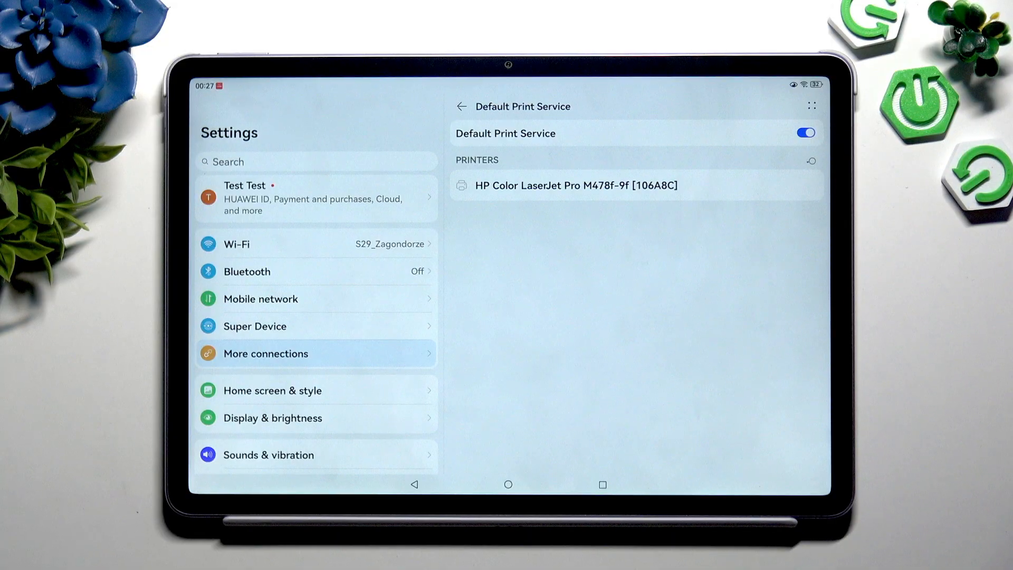
Switch Default Print Service off and back on, then add a printer manually
{"action": "left_click", "coordinate": [804, 133]}
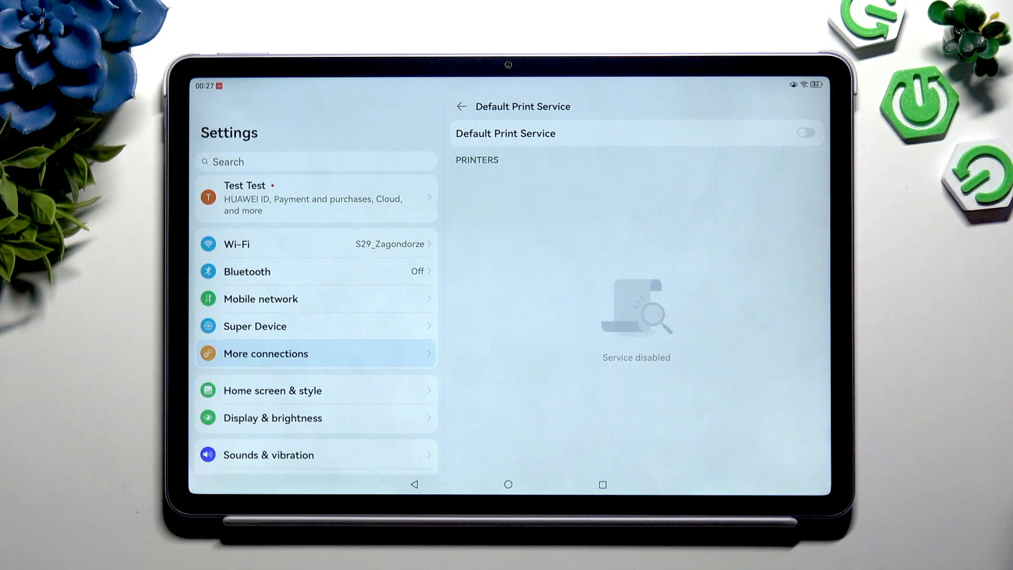
{"action": "left_click", "coordinate": [804, 132]}
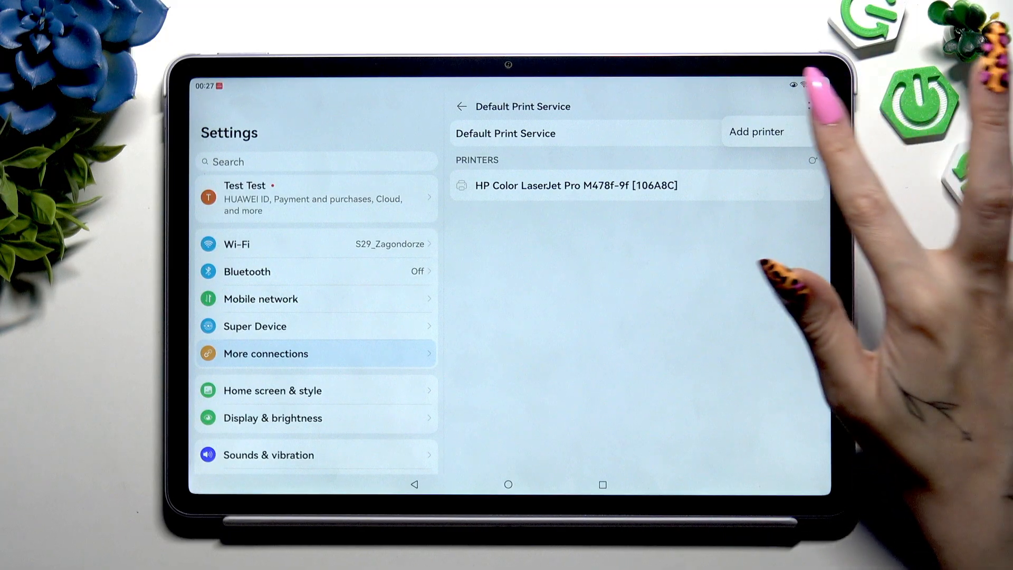
{"action": "left_click", "coordinate": [755, 131]}
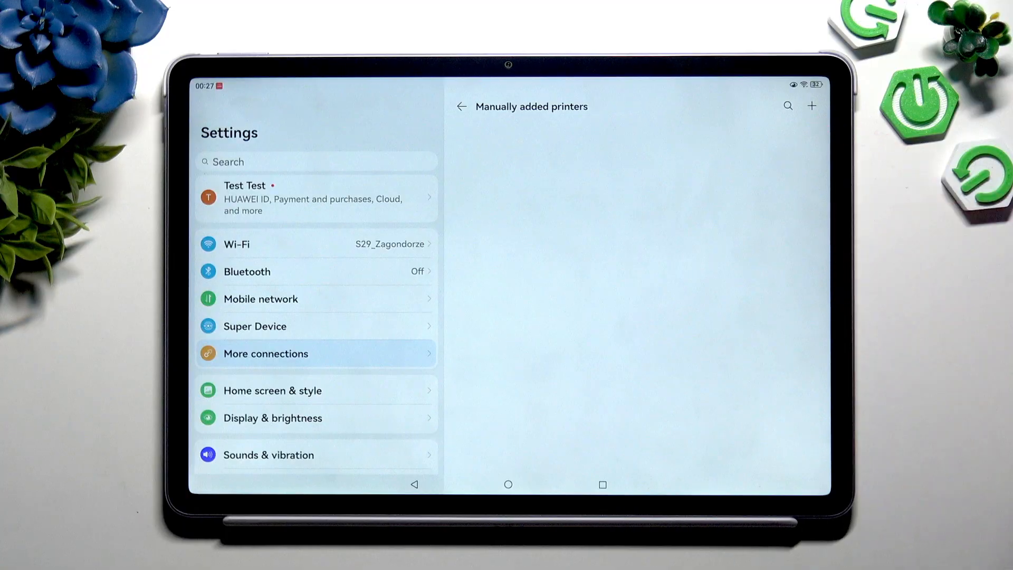
Enter 'gcgc' in Add printer by IP address, cancel, and turn Default Print Service off
{"action": "left_click", "coordinate": [811, 106]}
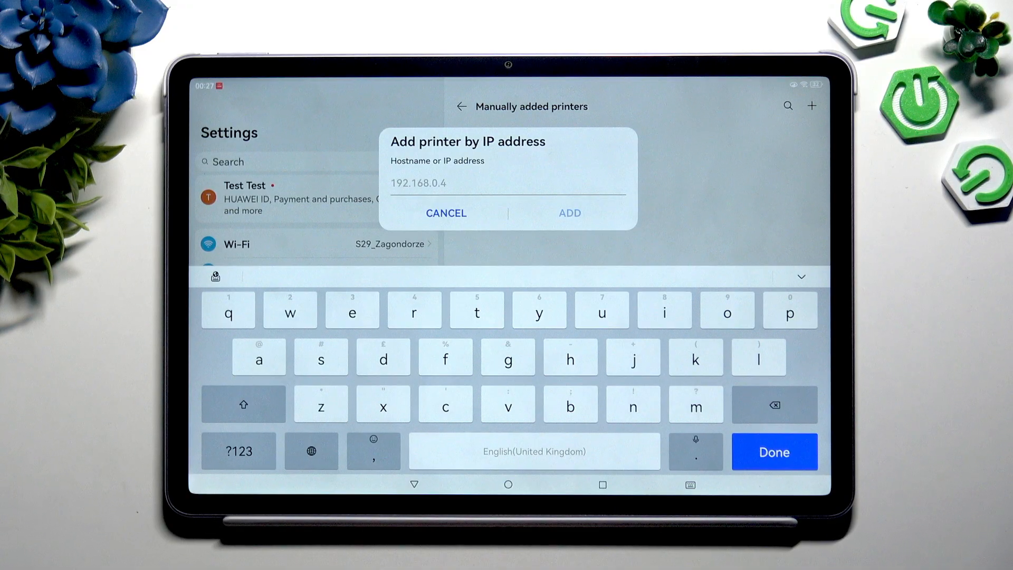
{"action": "type", "text": "gcgc"}
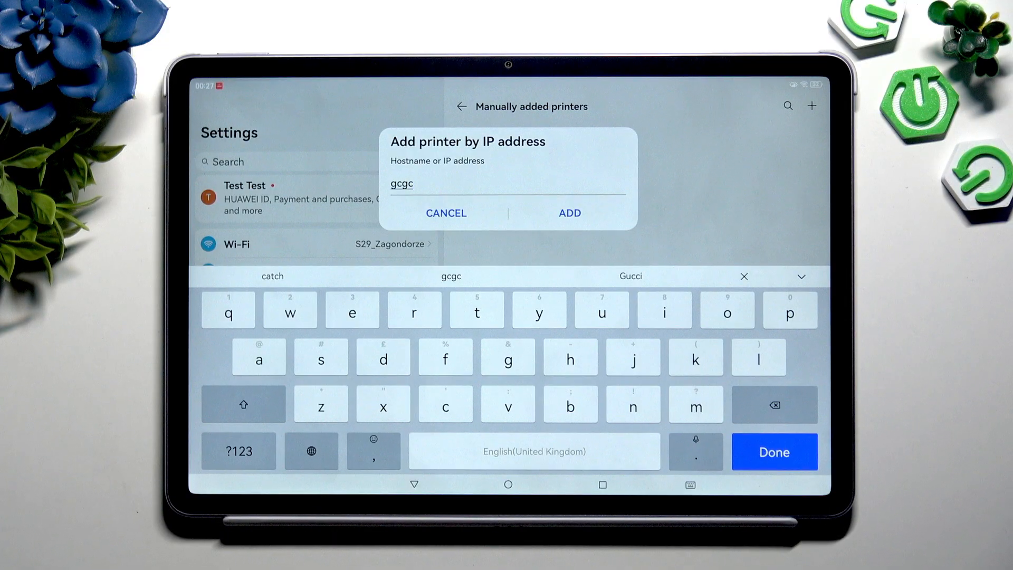
{"action": "left_click", "coordinate": [445, 212]}
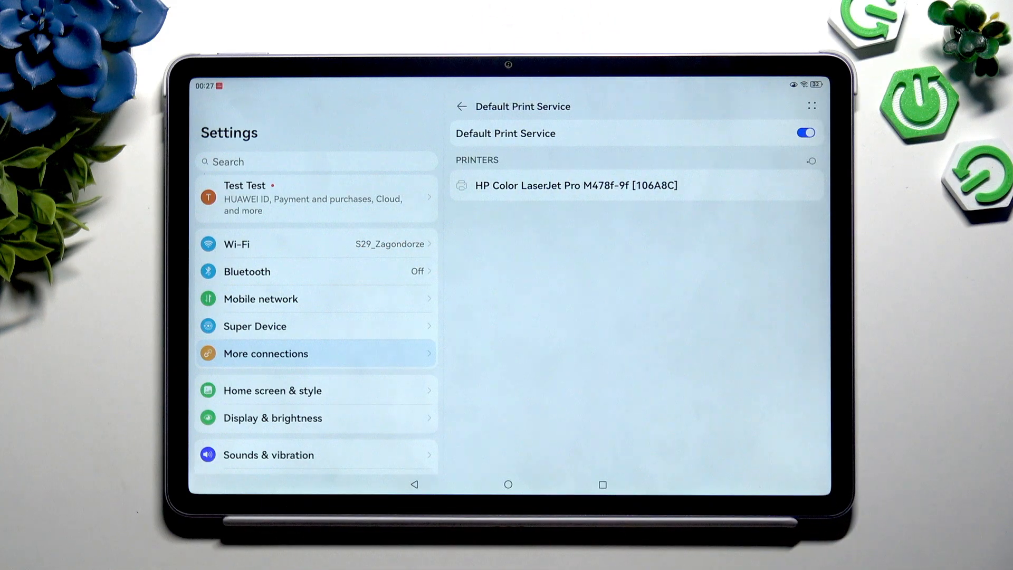
{"action": "left_click", "coordinate": [805, 132]}
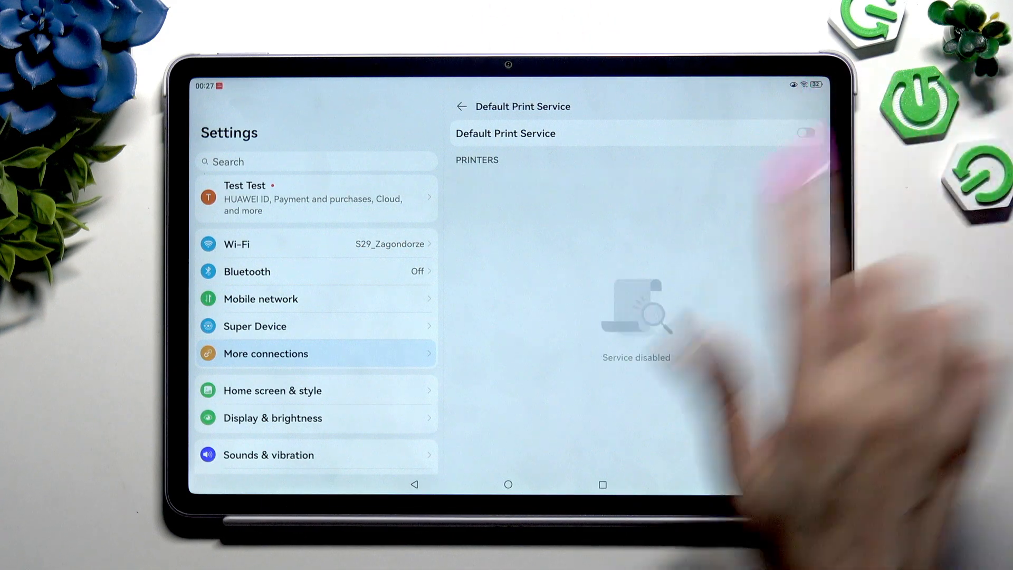